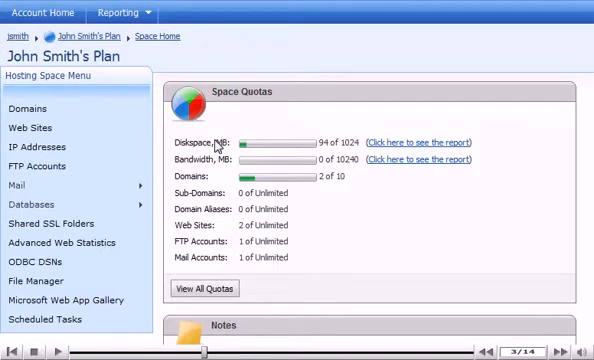
Show the ODBC DSNs list for John Smith's Plan from the Hosting Space Menu.
left_click(46, 259)
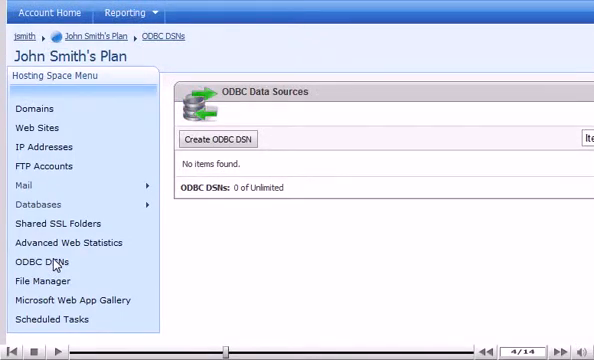
Start a new ODBC DSN and focus the Data Source Name field to name it test123.
left_click(221, 137)
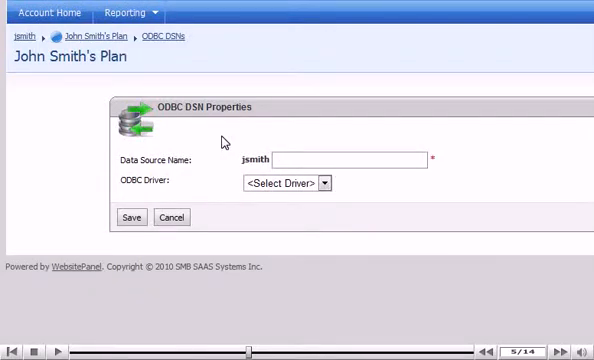
left_click(345, 160)
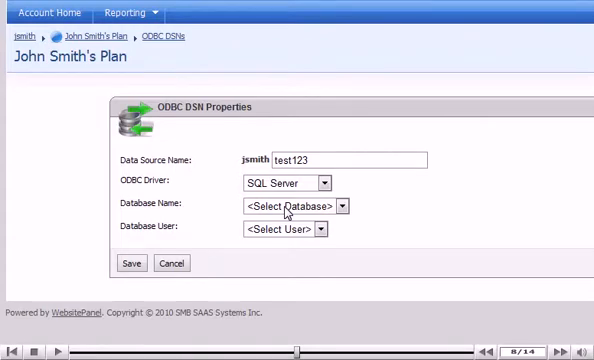
Choose database jsmith_data and user jsmith_john for the DSN, then save it.
left_click(294, 207)
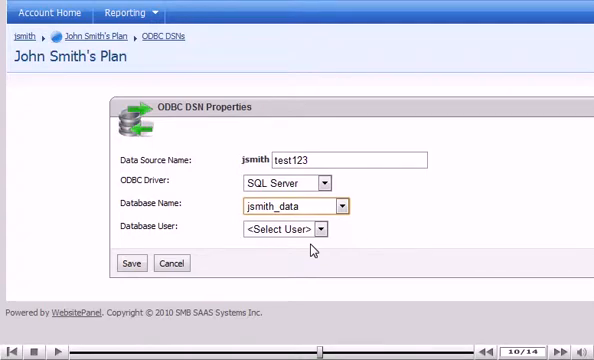
left_click(318, 228)
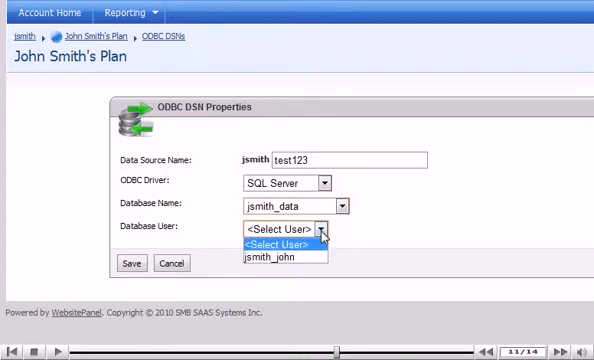
left_click(277, 255)
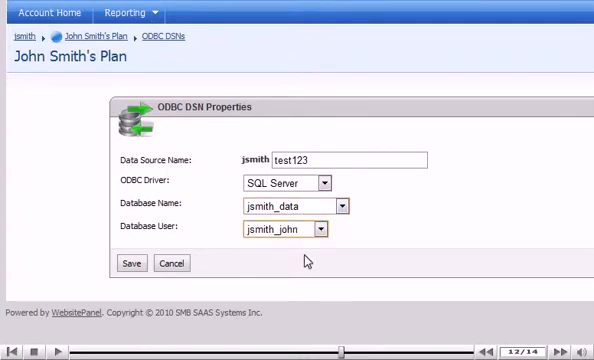
left_click(130, 263)
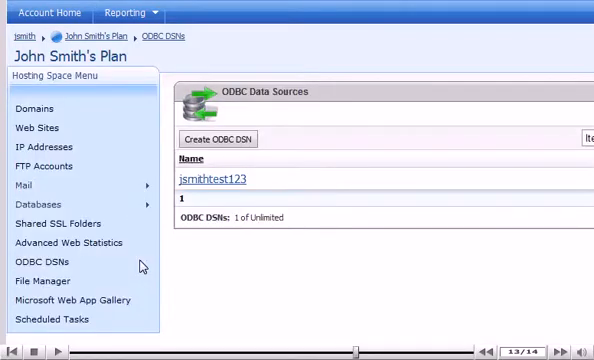